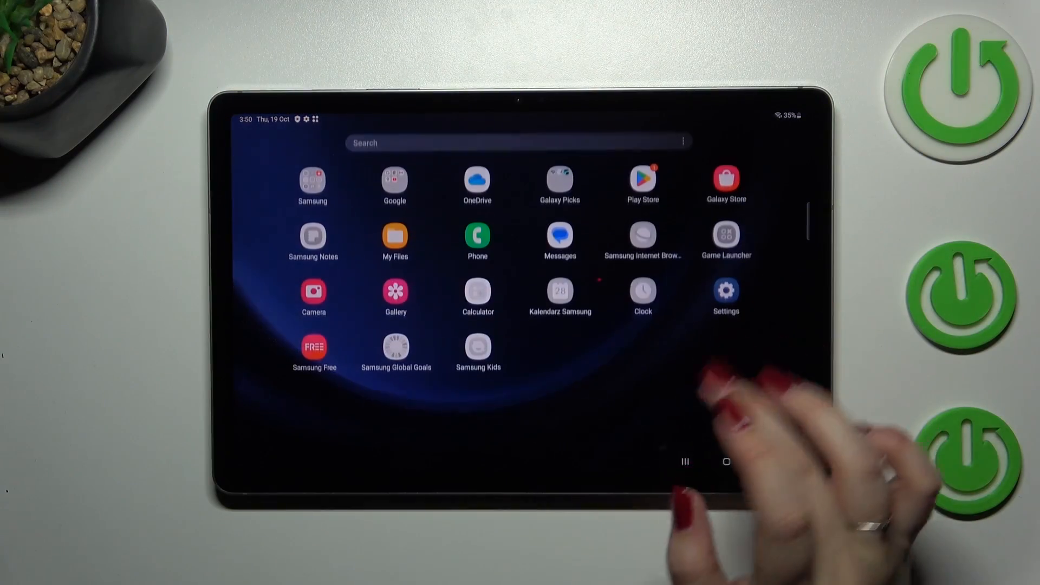
# Open Settings and go to the Wallpaper and style page.
pyautogui.click(726, 291)
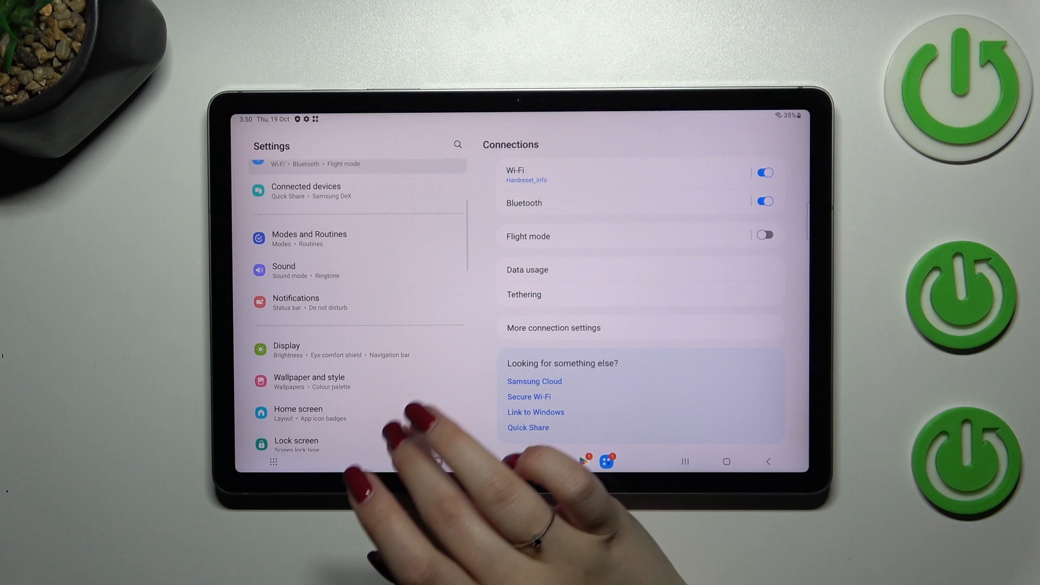
pyautogui.click(309, 382)
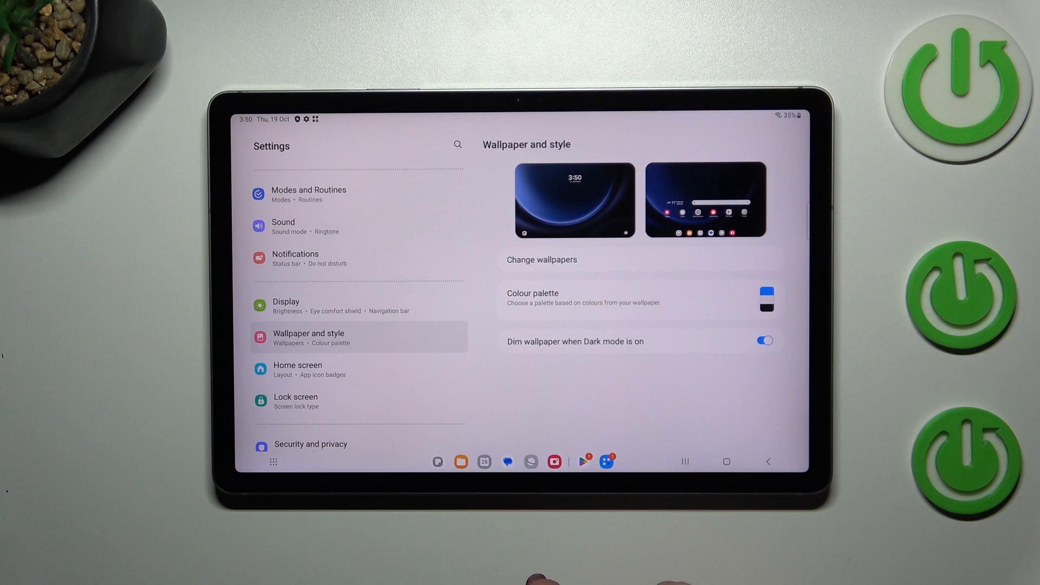
# Browse wallpapers, scroll to the Colours section and pick the purple gradient.
pyautogui.click(541, 260)
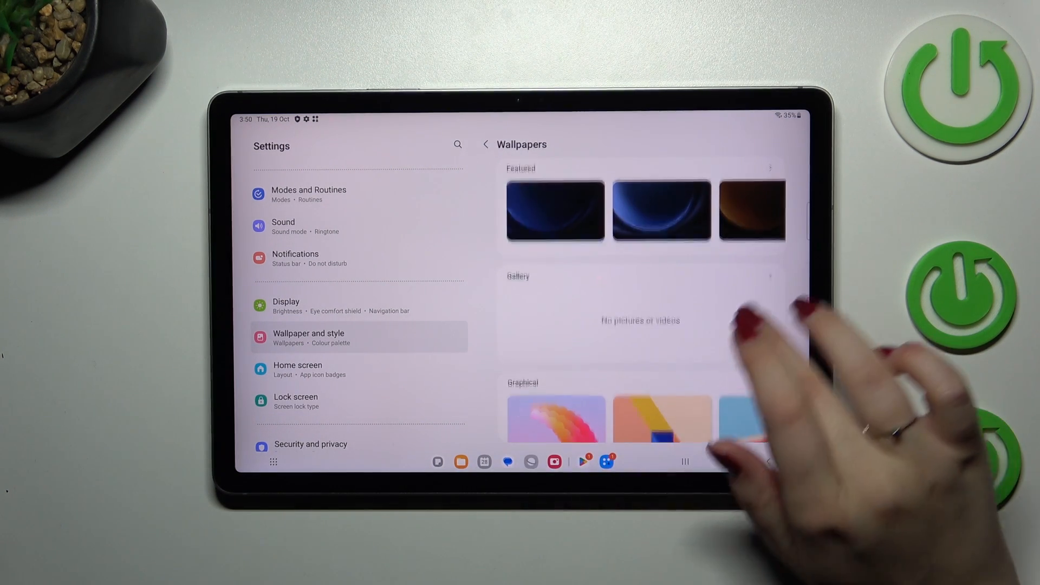
pyautogui.scroll(-3)
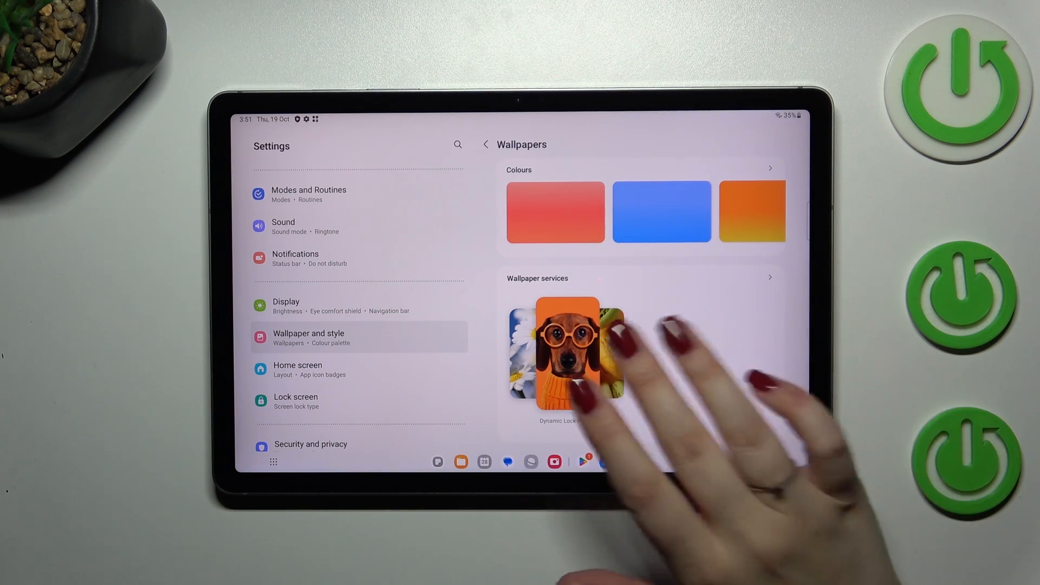
pyautogui.scroll(-3)
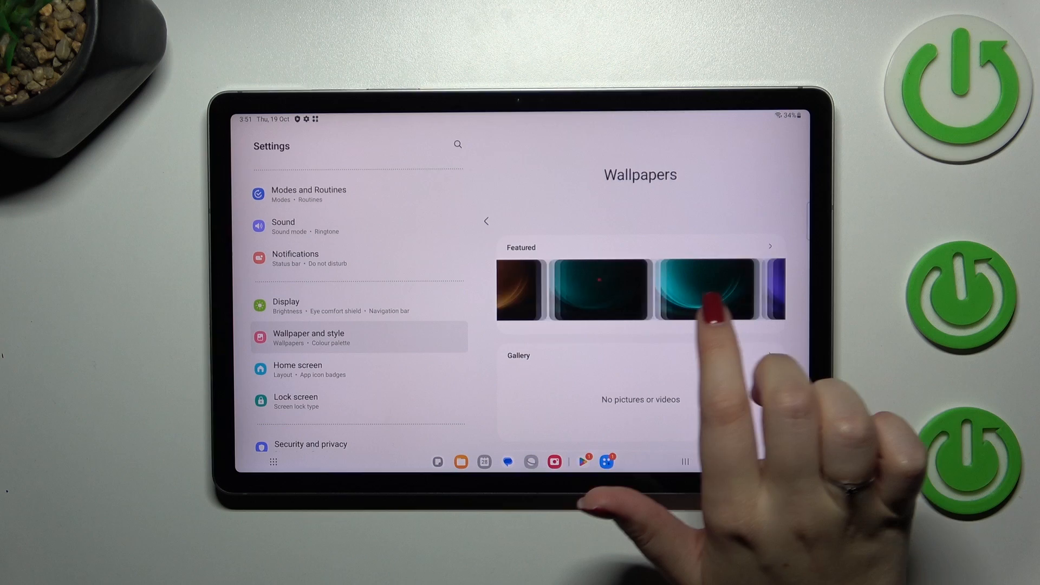
pyautogui.scroll(-3)
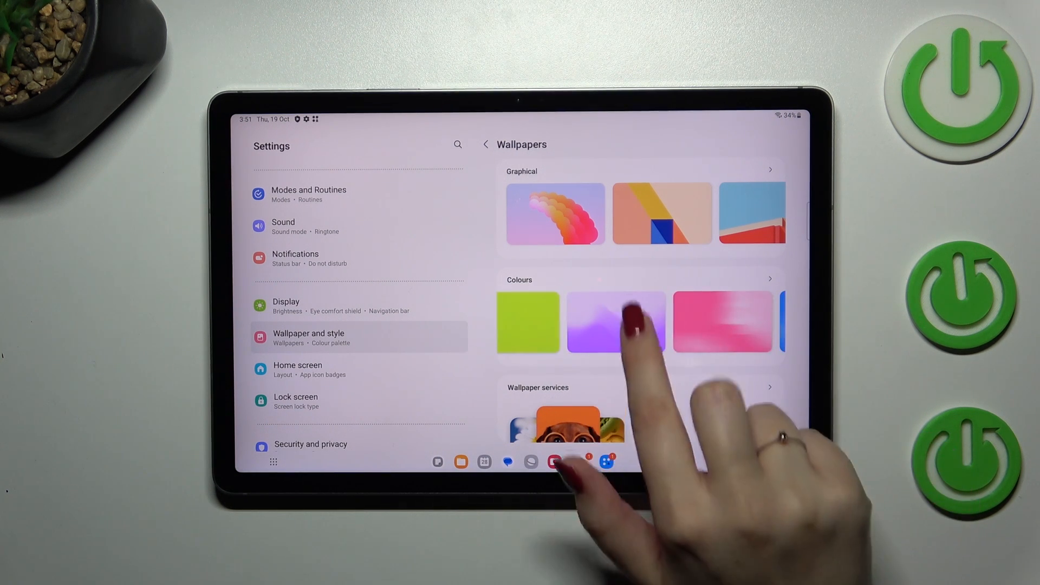
pyautogui.click(616, 322)
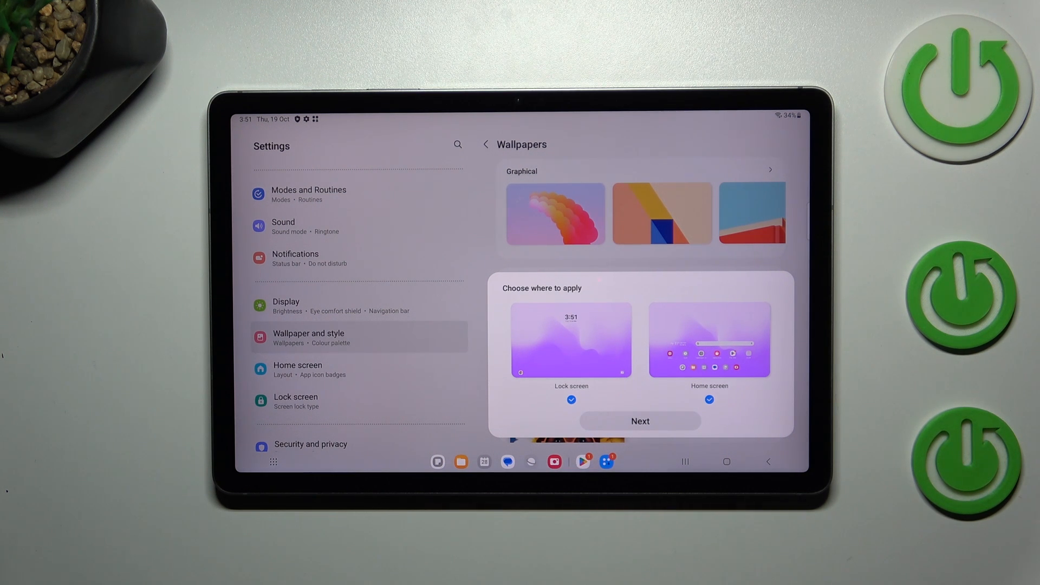
# Untick the lock screen destination and continue from the apply prompt.
pyautogui.click(570, 399)
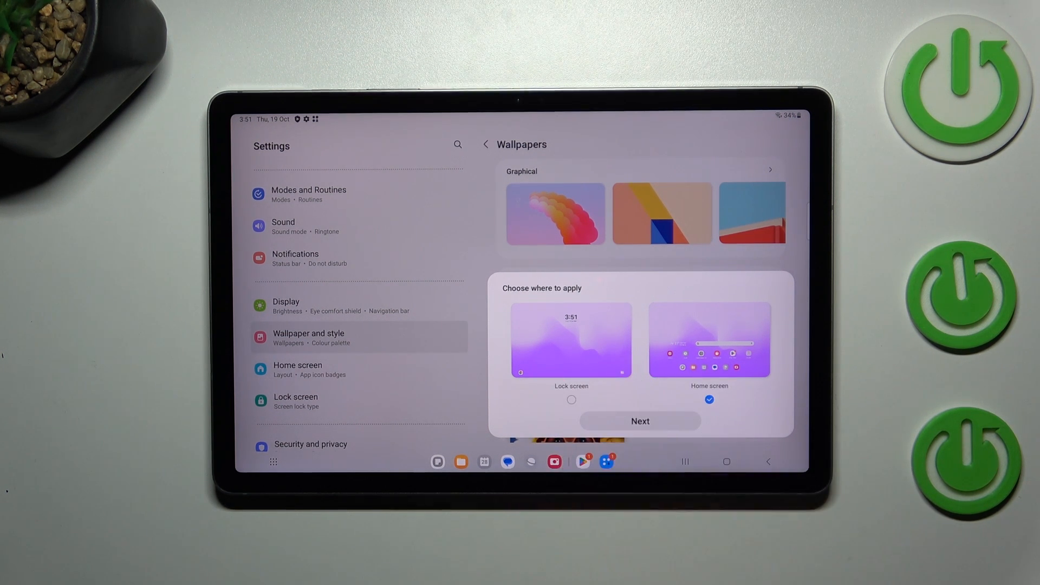
pyautogui.click(570, 399)
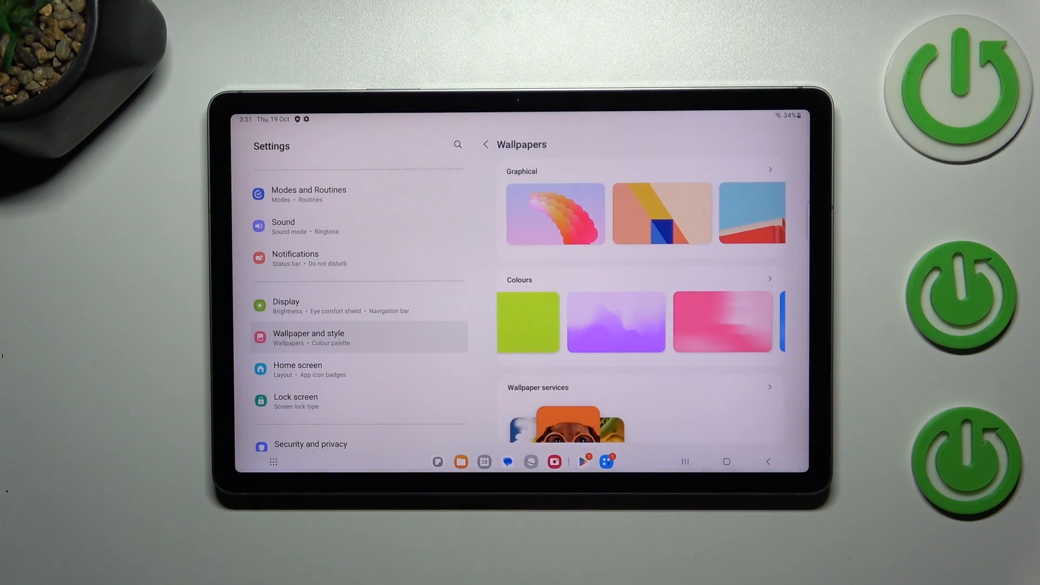
# Reselect the purple gradient and confirm with Done to apply it.
pyautogui.click(615, 322)
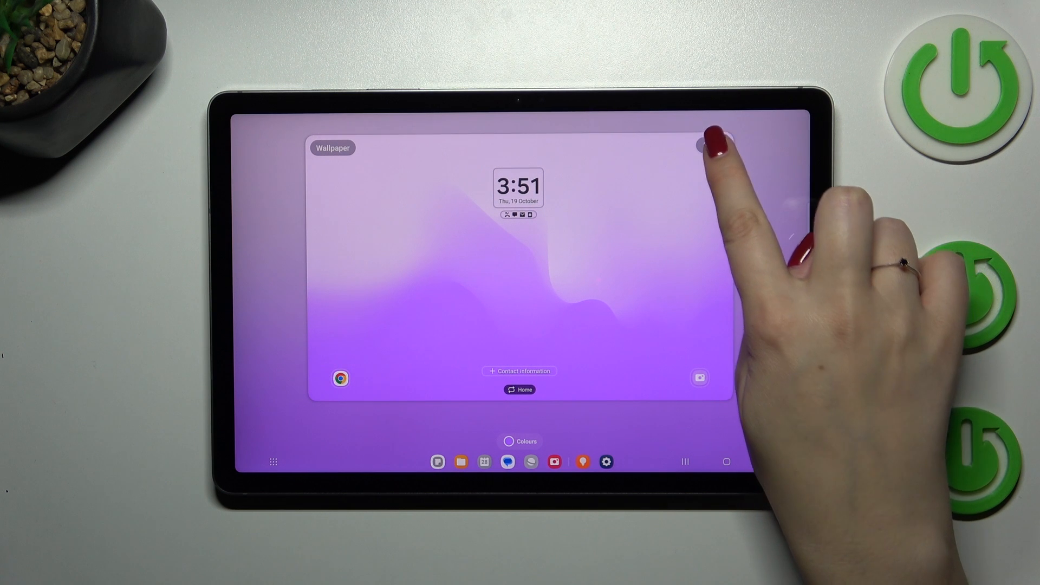
pyautogui.click(705, 142)
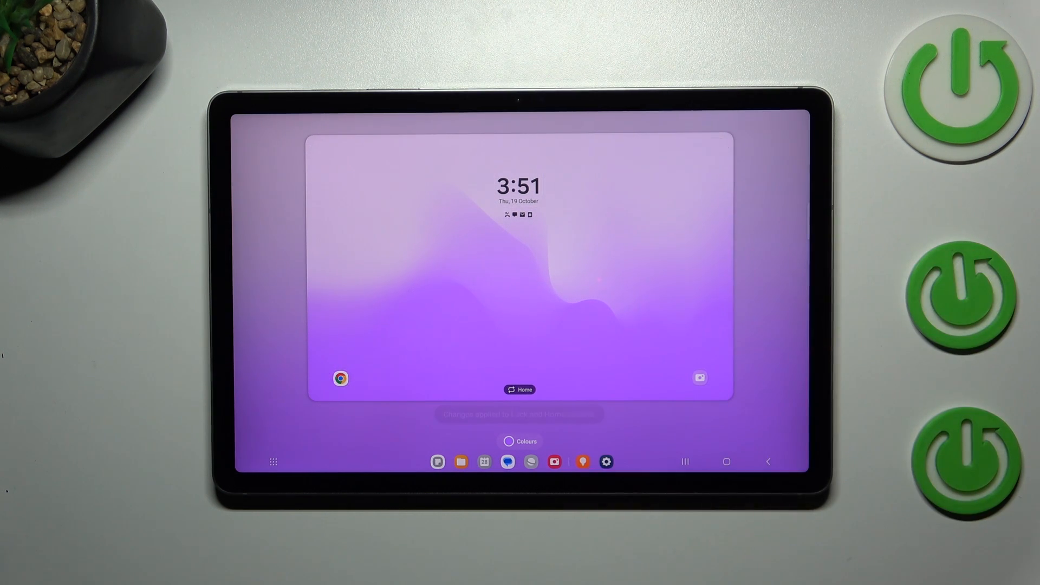